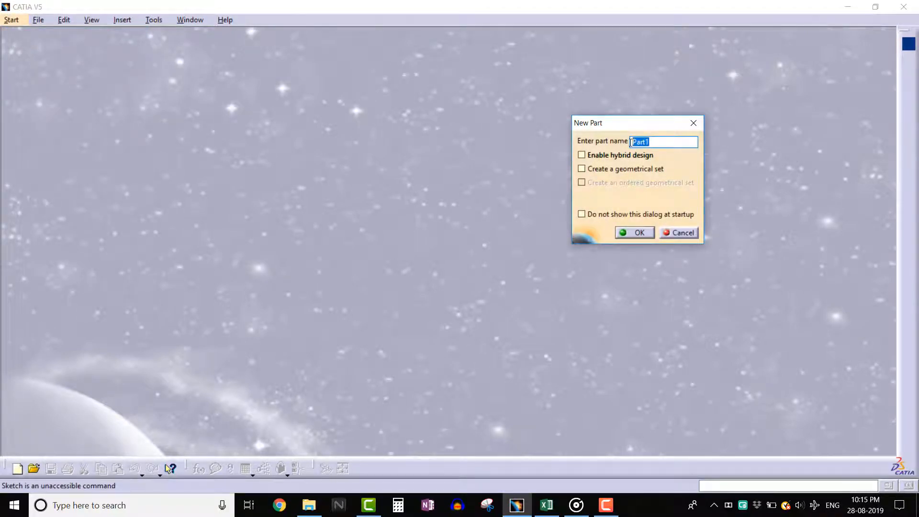
# Enter 'Sketch_Support' as the new part's name.
pyautogui.write('S')
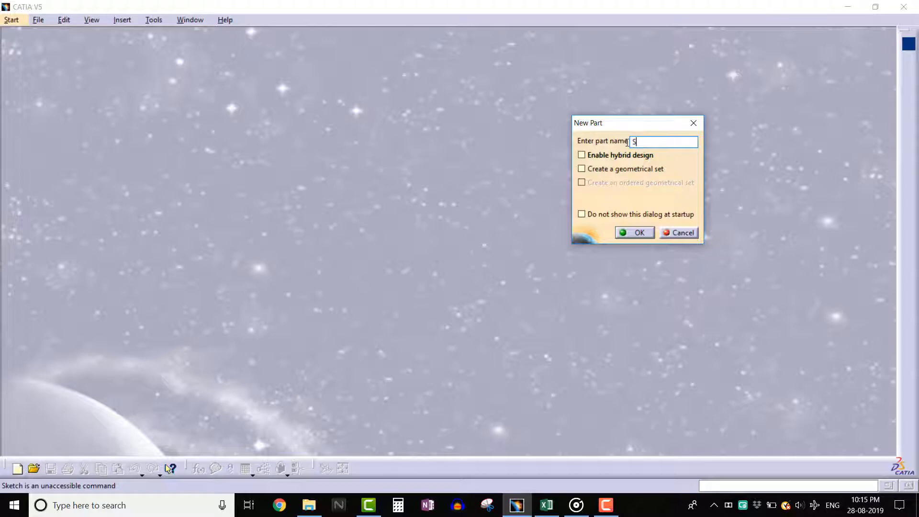
pyautogui.write('ketch_')
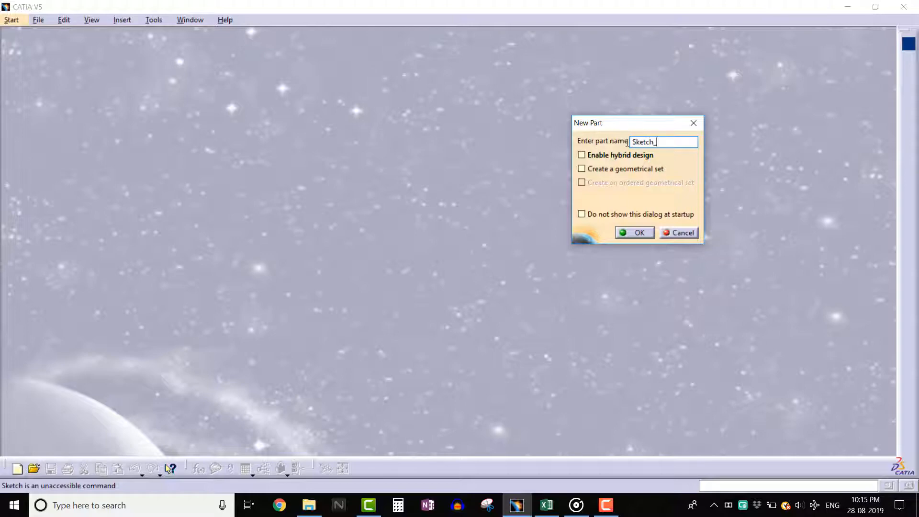
pyautogui.write('Support')
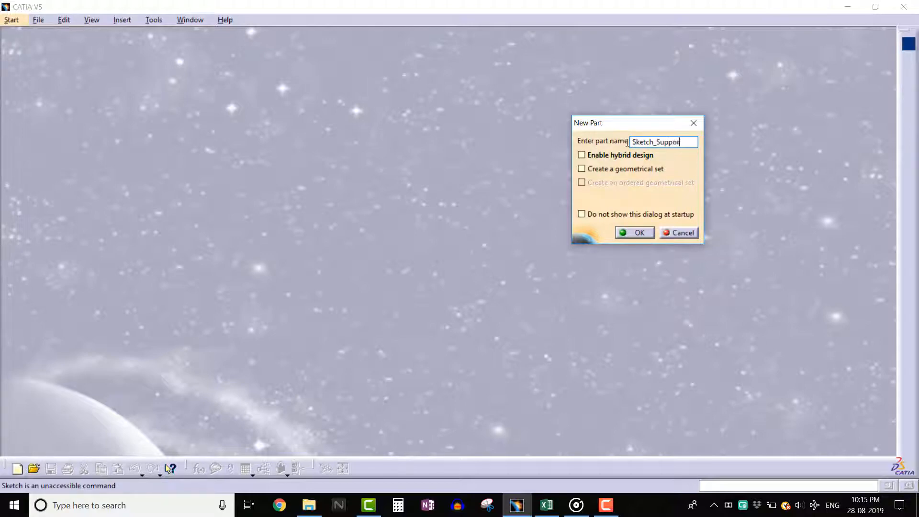
pyautogui.write('t')
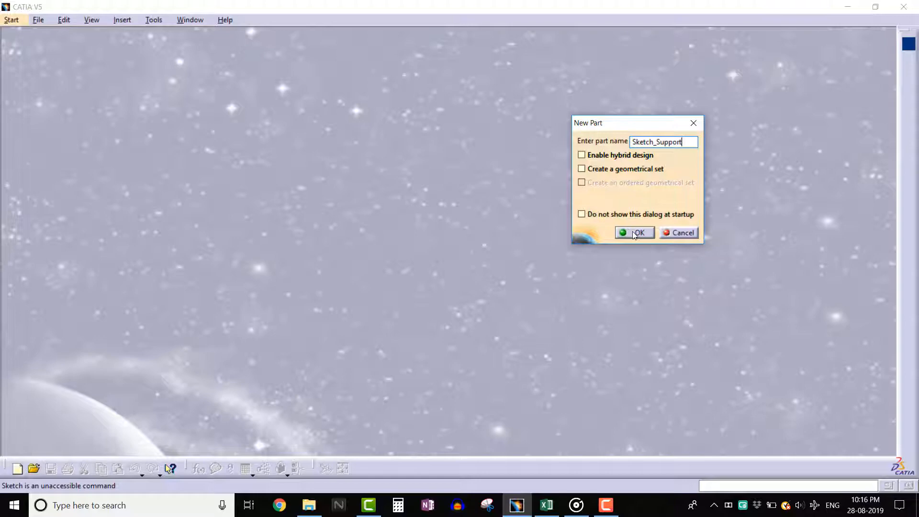
# Create the part and draw a rectangle in Sketch.1 on a reference plane.
pyautogui.click(635, 232)
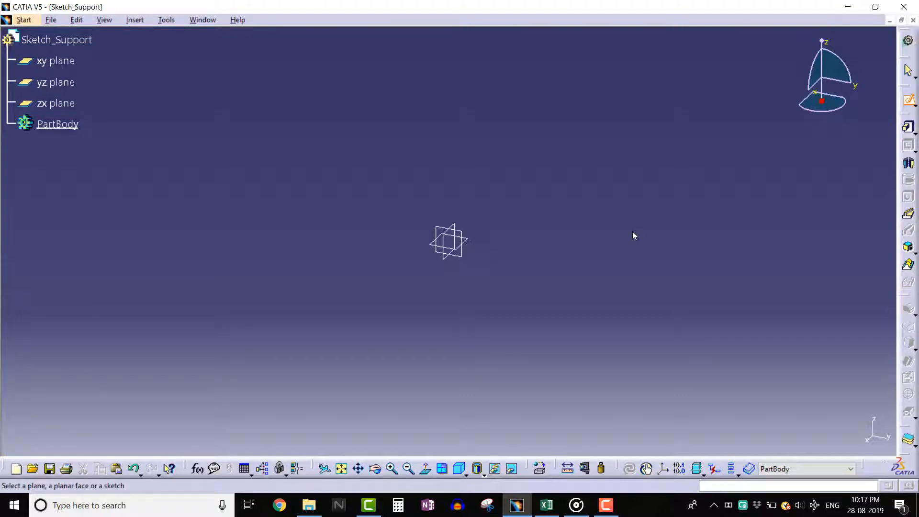
pyautogui.click(56, 82)
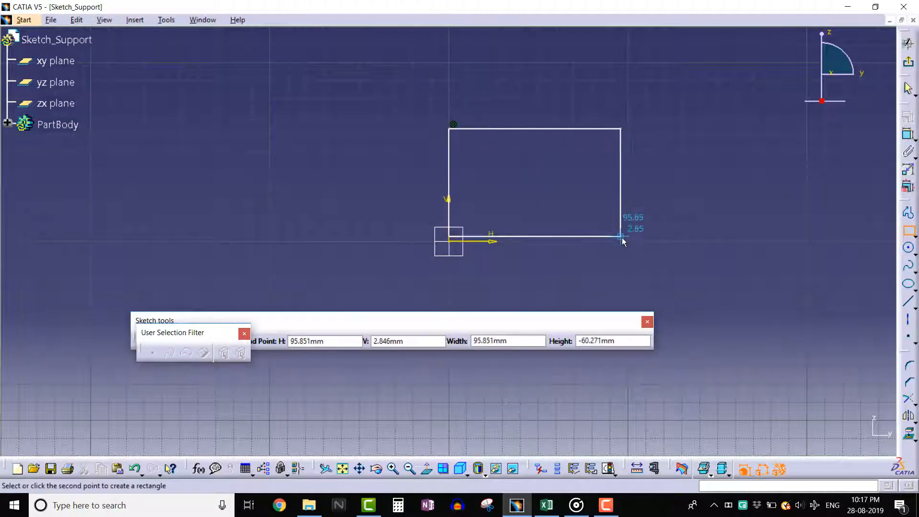
pyautogui.click(622, 238)
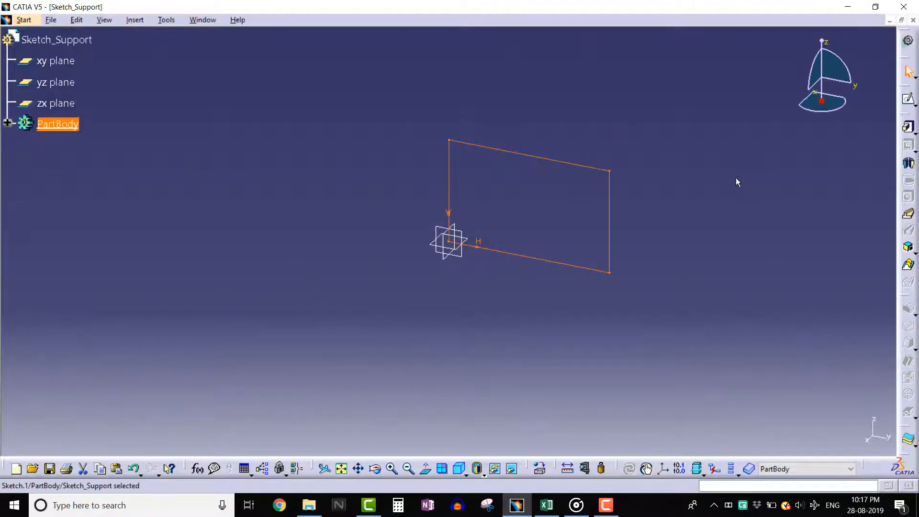
pyautogui.click(386, 321)
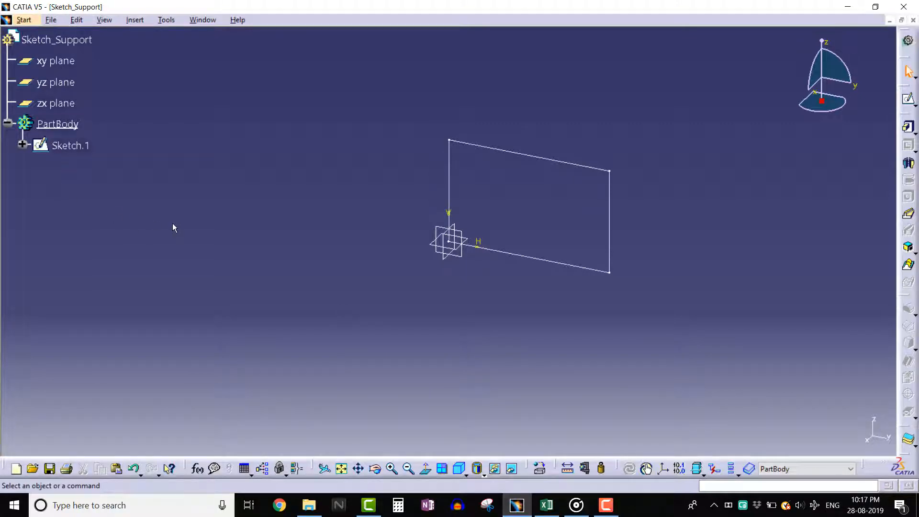
# Show the Reference Elements (Compact) toolbar from the View menu.
pyautogui.click(105, 20)
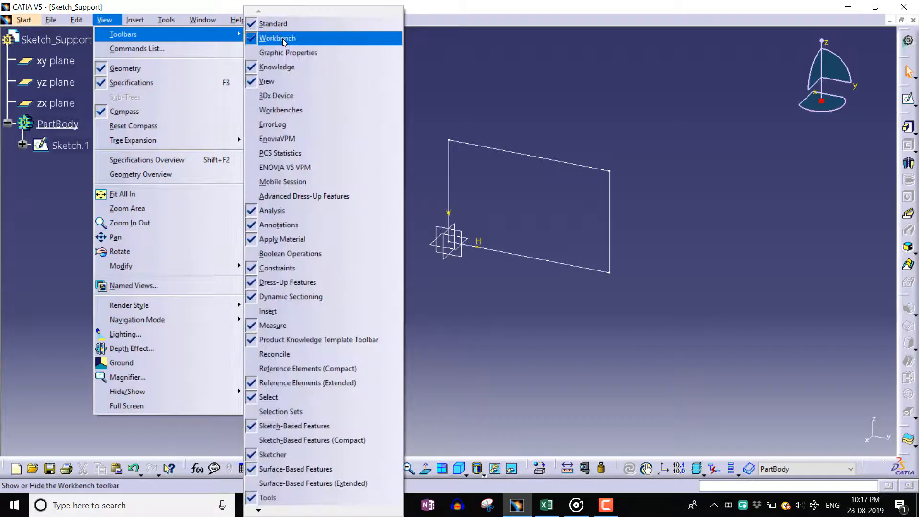
pyautogui.moveTo(307, 368)
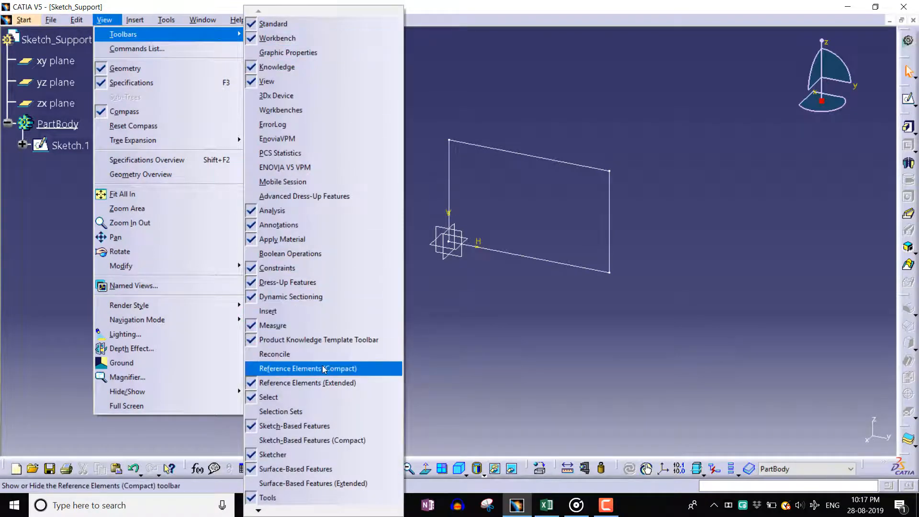
pyautogui.click(307, 368)
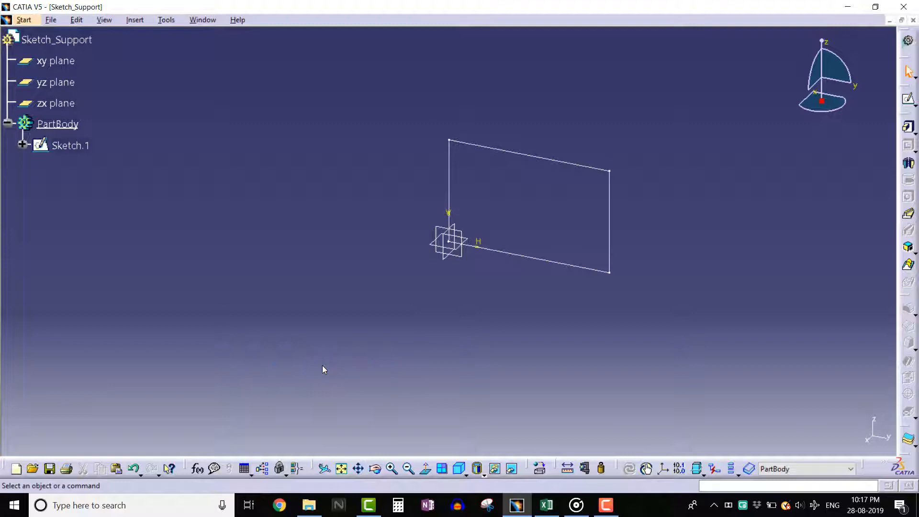
pyautogui.moveTo(608, 394)
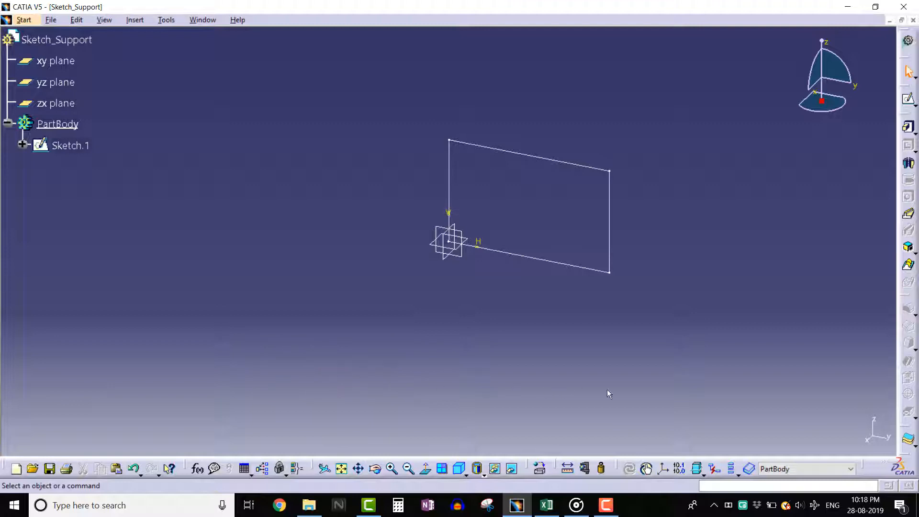
pyautogui.moveTo(901, 427)
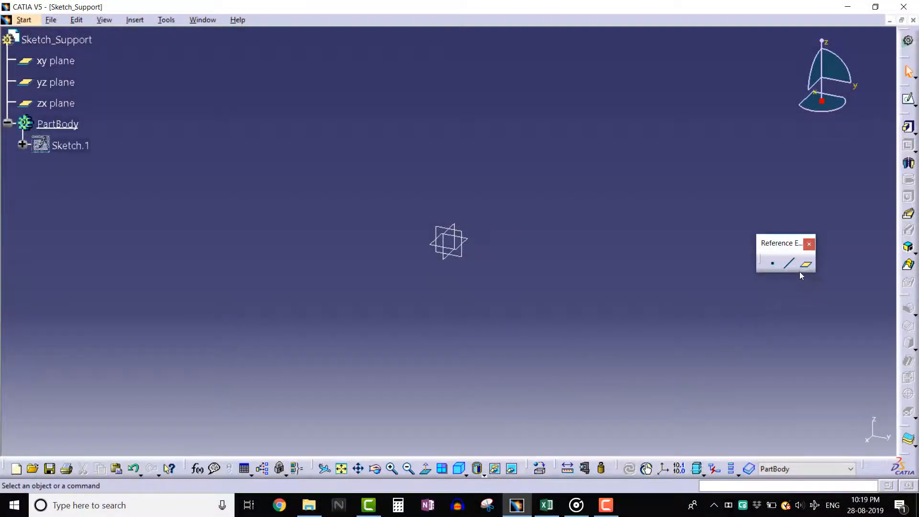
# Create Plane.1 offset 50 mm from the yz plane.
pyautogui.click(807, 263)
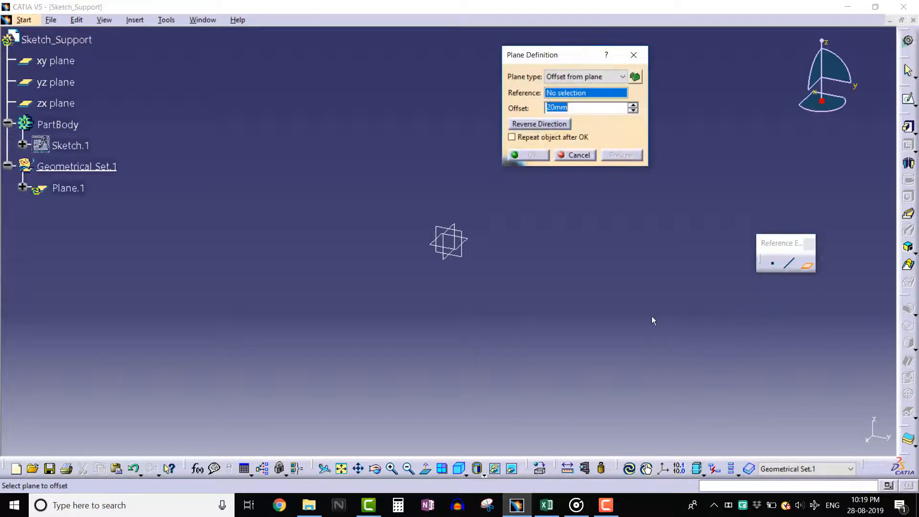
pyautogui.click(56, 82)
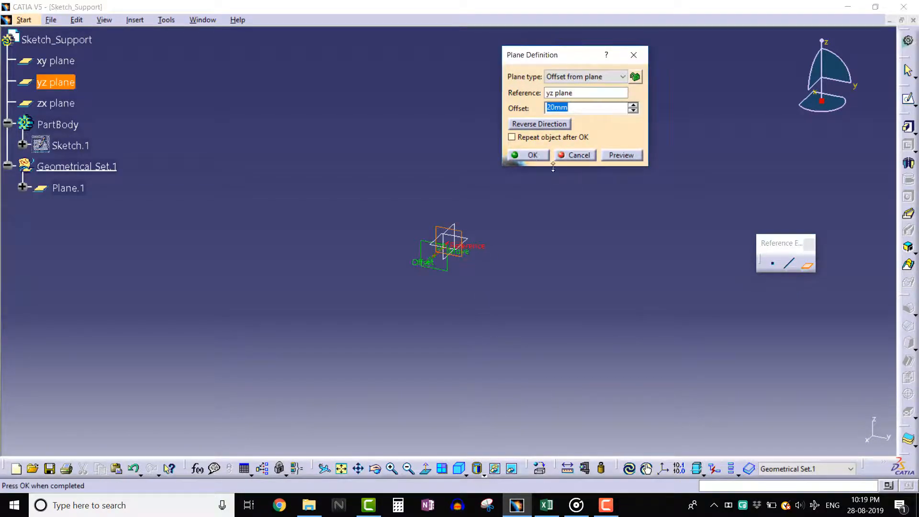
pyautogui.write('50')
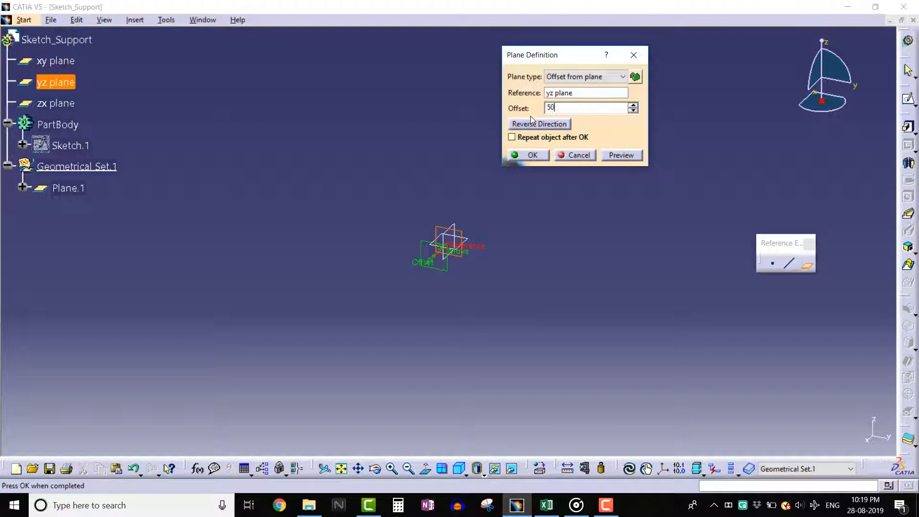
pyautogui.click(527, 155)
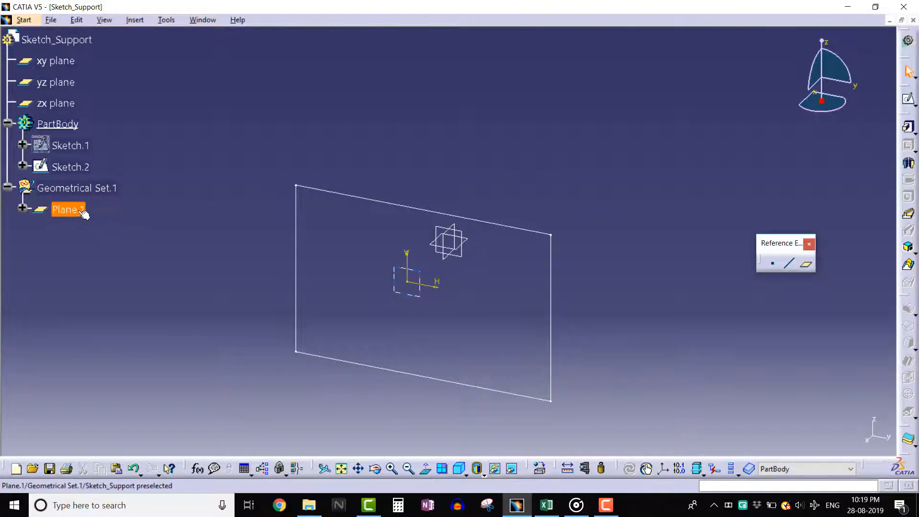
# Delete Plane.1 without its children, keeping Sketch.2.
pyautogui.rightClick(66, 210)
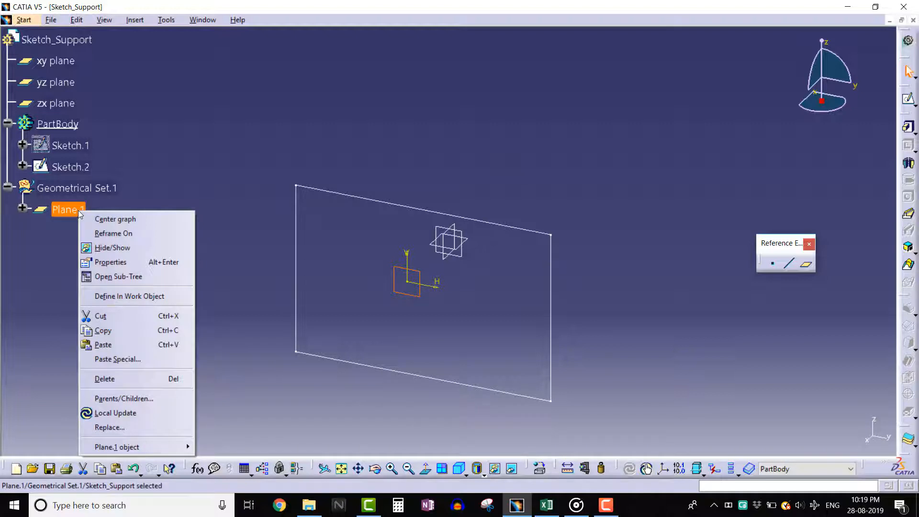
pyautogui.moveTo(105, 379)
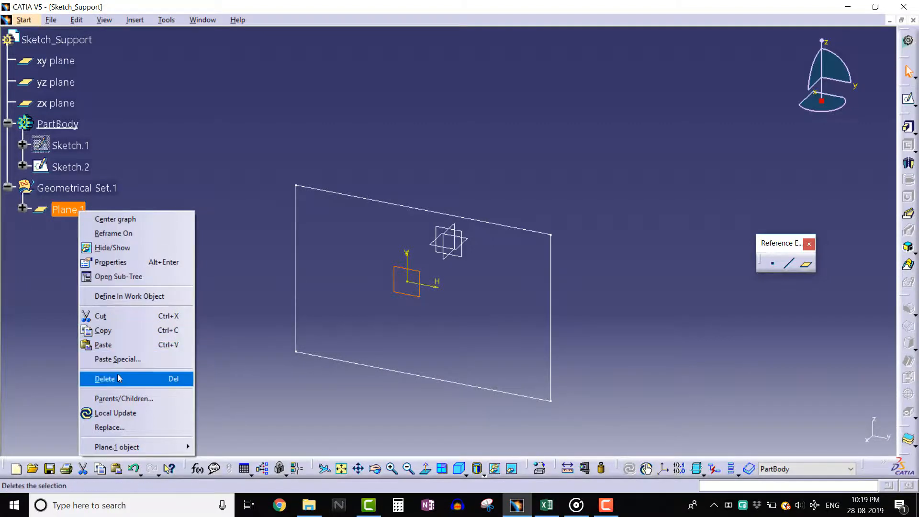
pyautogui.click(106, 380)
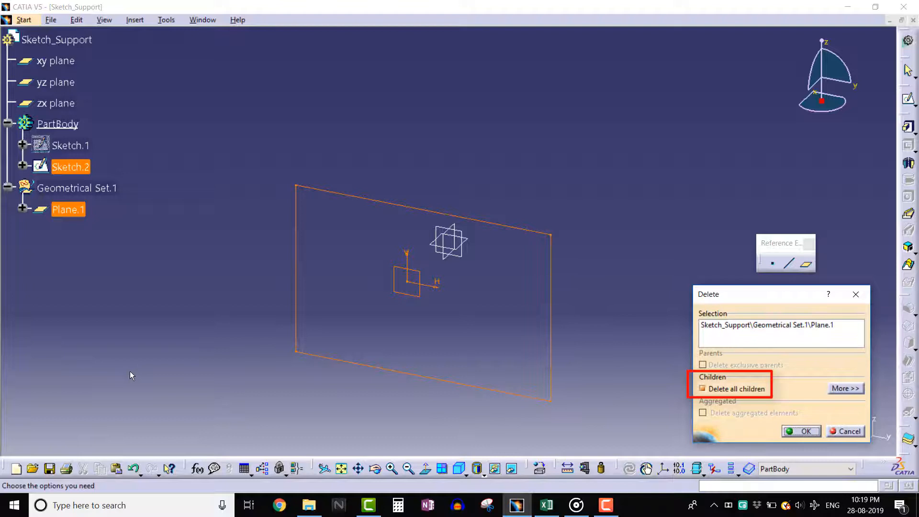
pyautogui.click(702, 389)
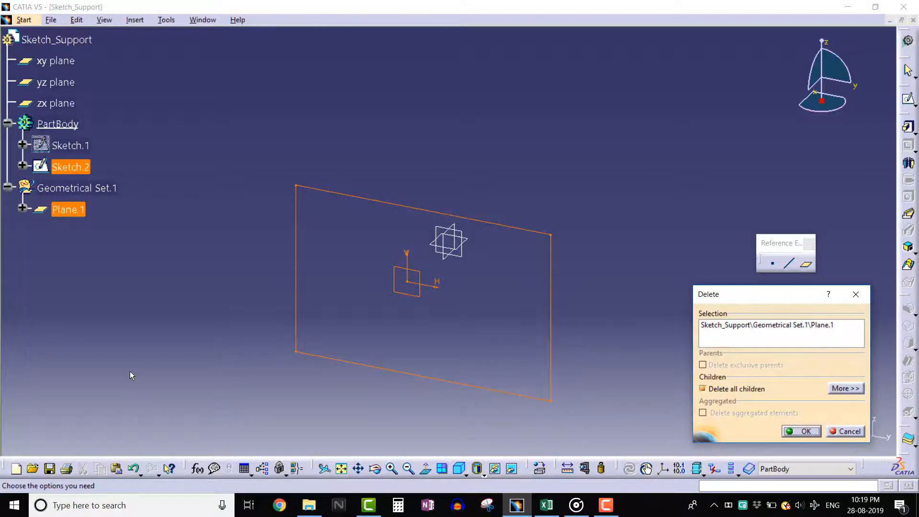
pyautogui.click(801, 432)
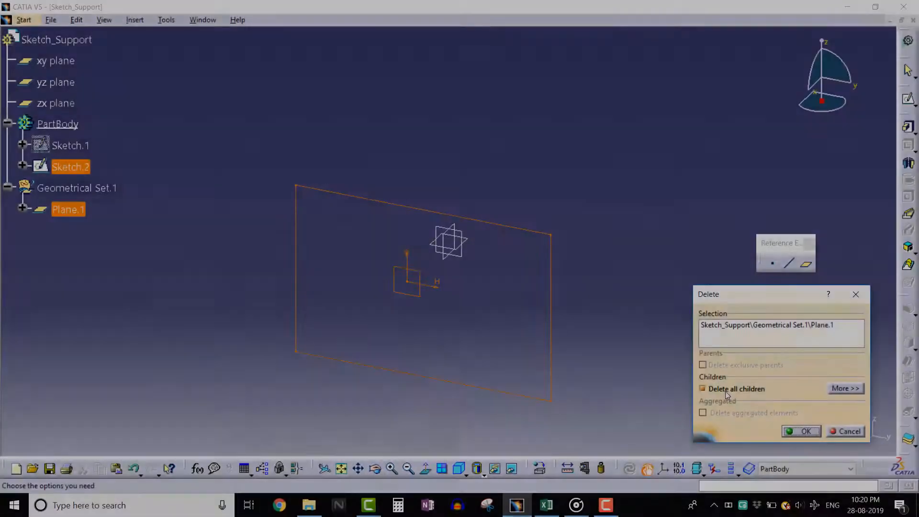
pyautogui.click(703, 389)
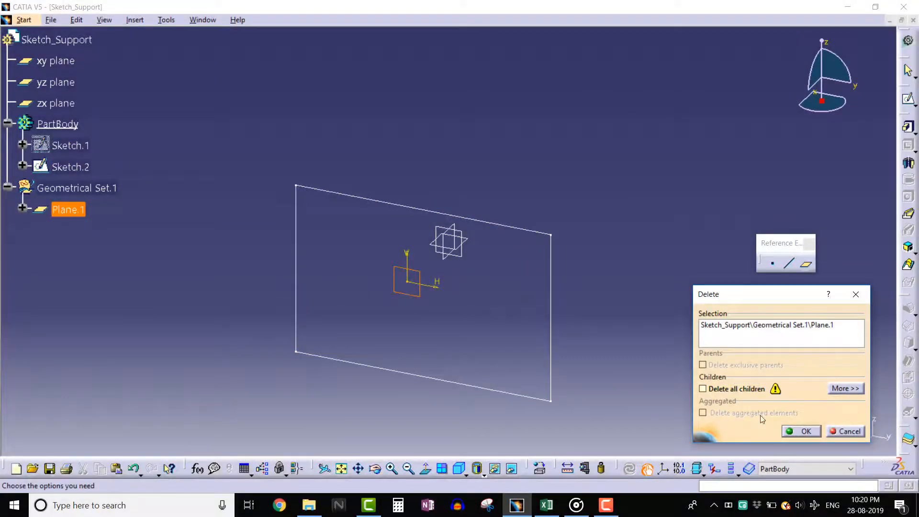
pyautogui.click(802, 431)
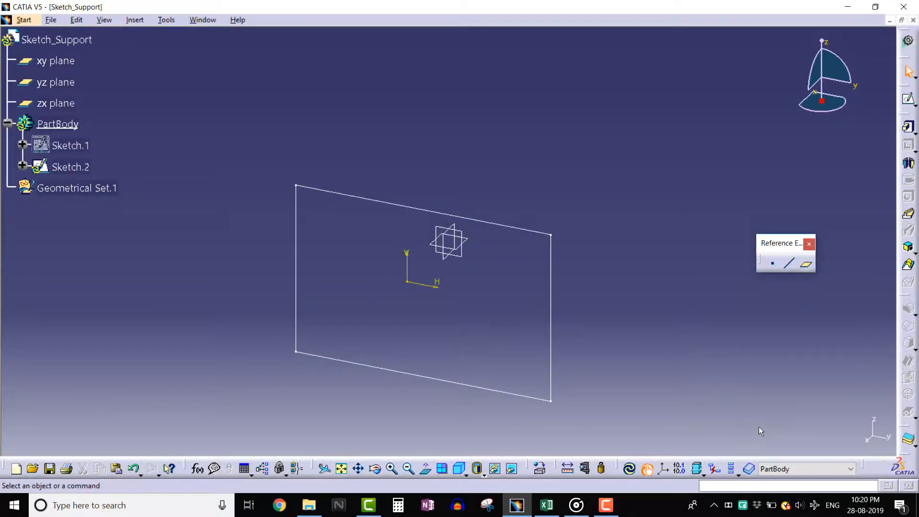
pyautogui.moveTo(757, 430)
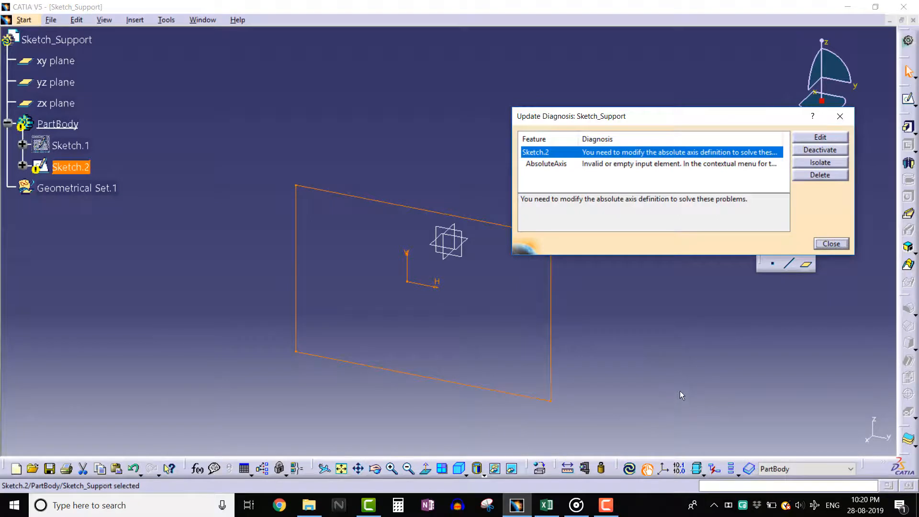
pyautogui.moveTo(682, 392)
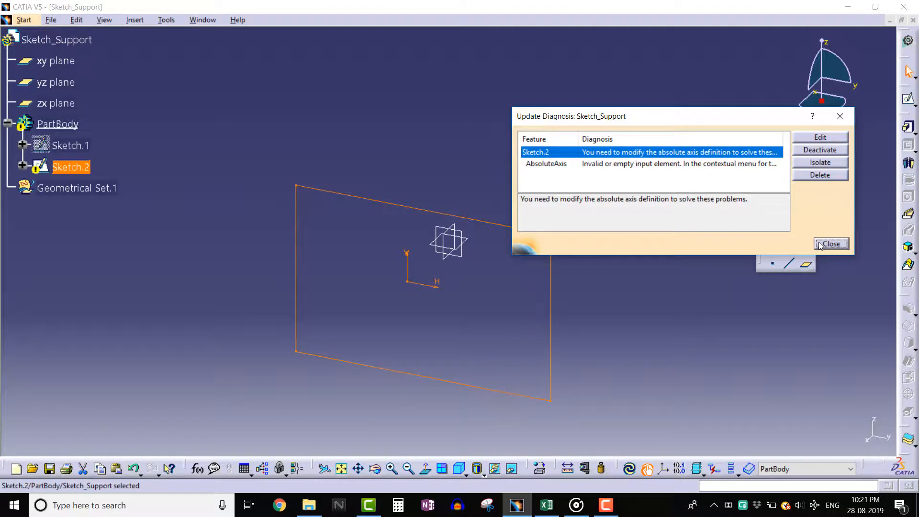
pyautogui.click(831, 244)
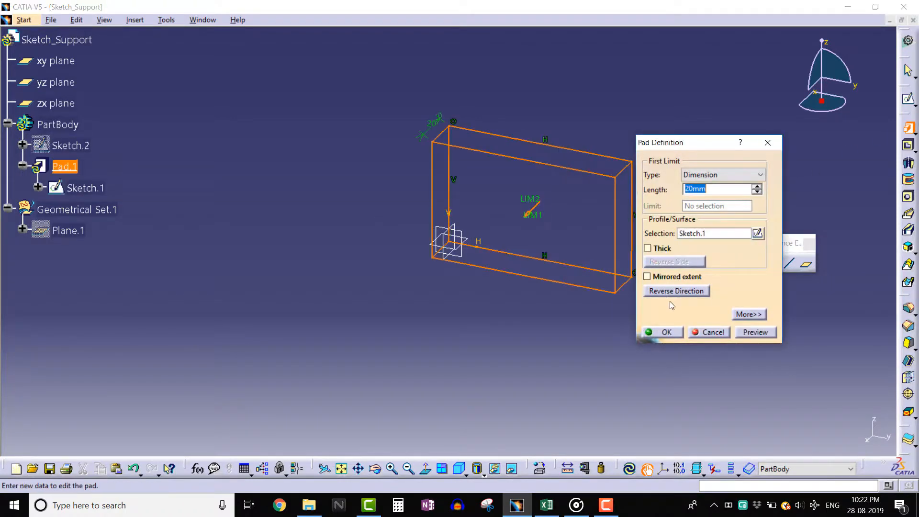
# Pad Sketch.1 into a block and sketch a circle on its front face as Sketch.3.
pyautogui.click(667, 333)
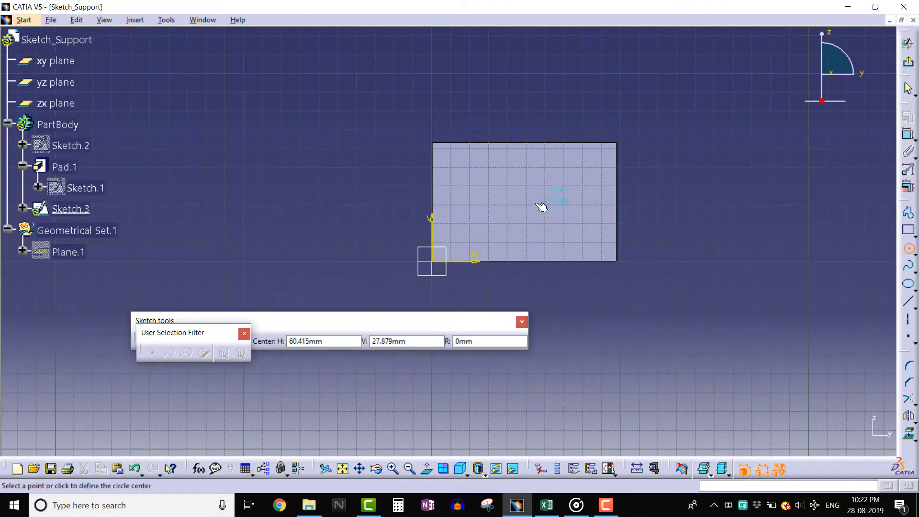
pyautogui.click(533, 202)
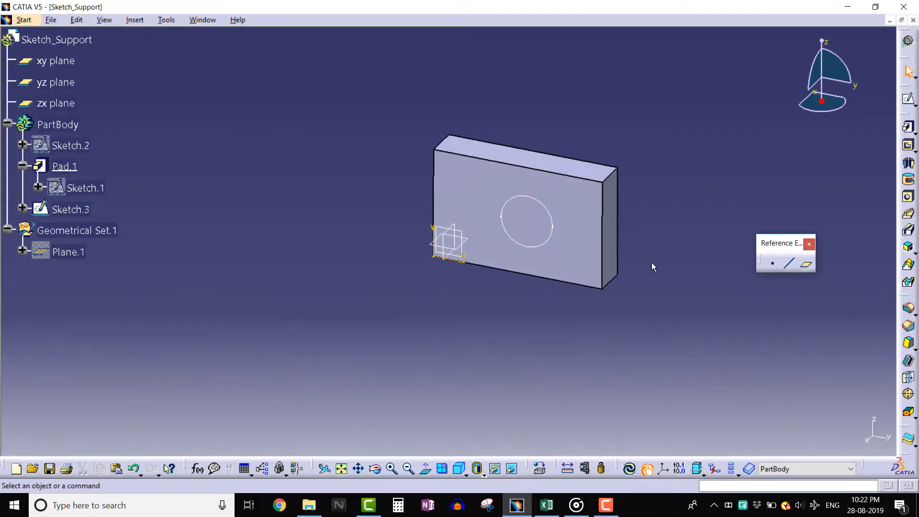
pyautogui.moveTo(70, 209)
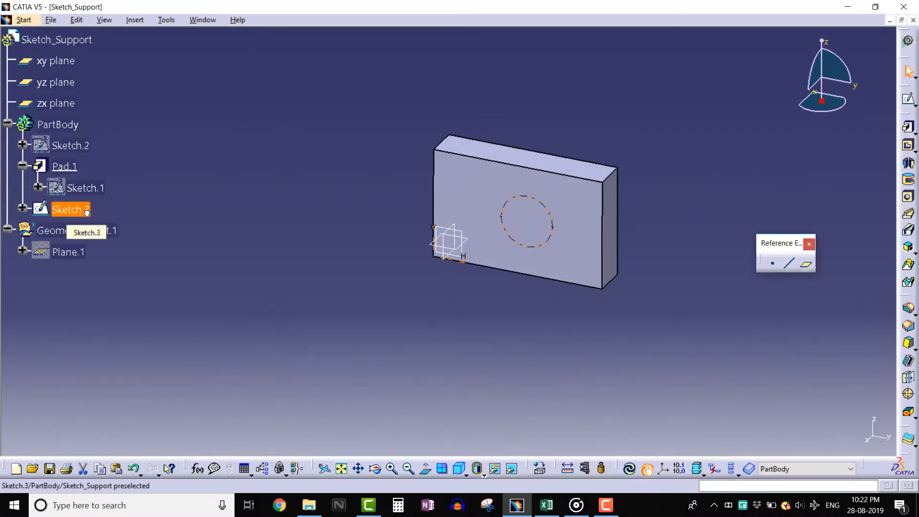
pyautogui.click(71, 209)
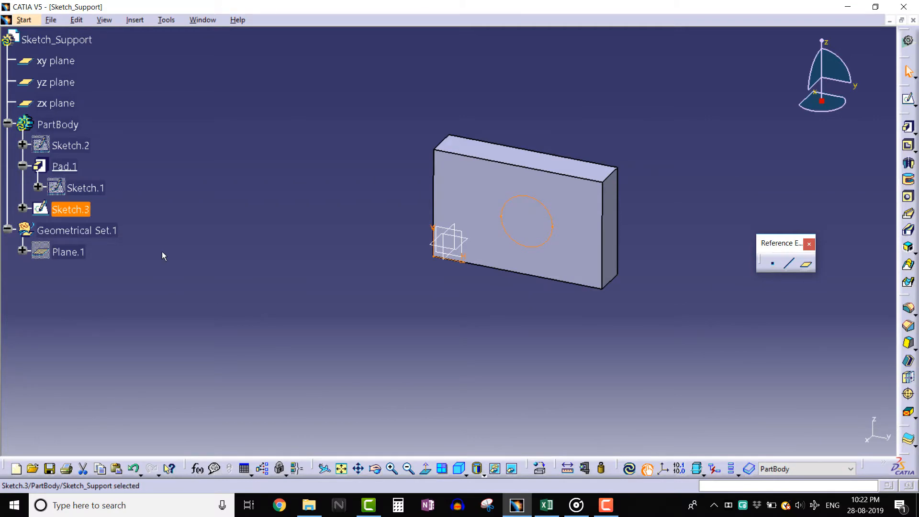